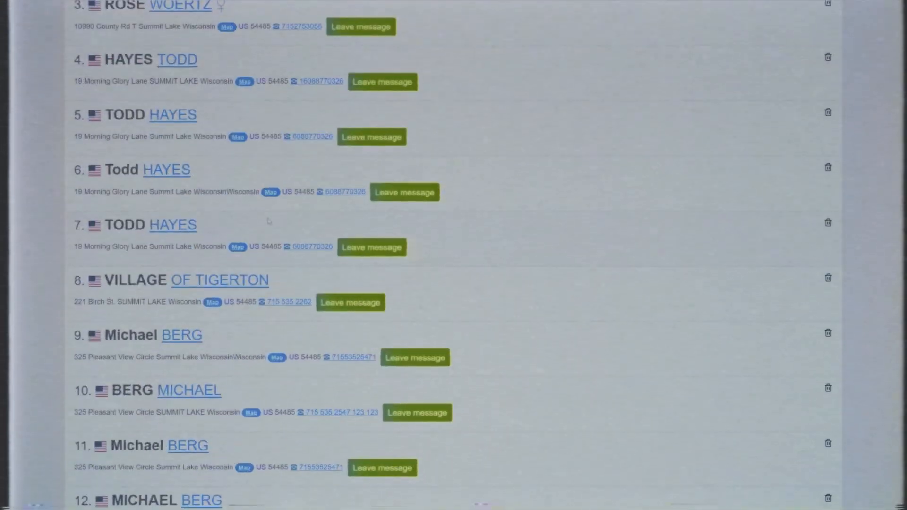
Step: Read through the FAQ answers on data sources, telecom data sales, e-mail errors and GDPR removal
scroll(down, 3)
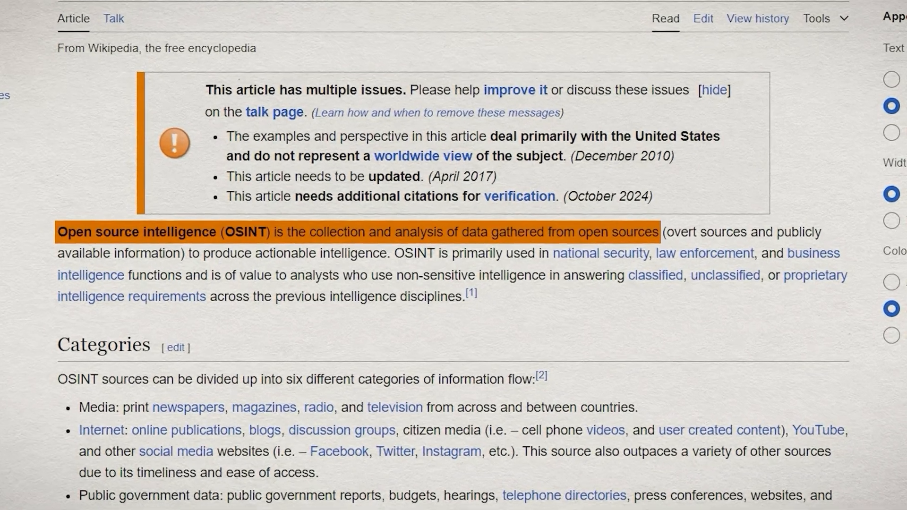
scroll(down, 3)
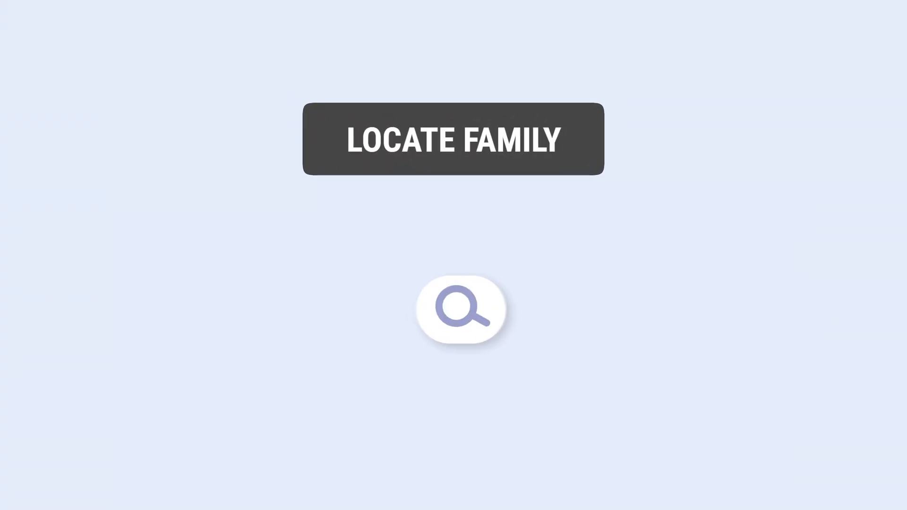
click(461, 308)
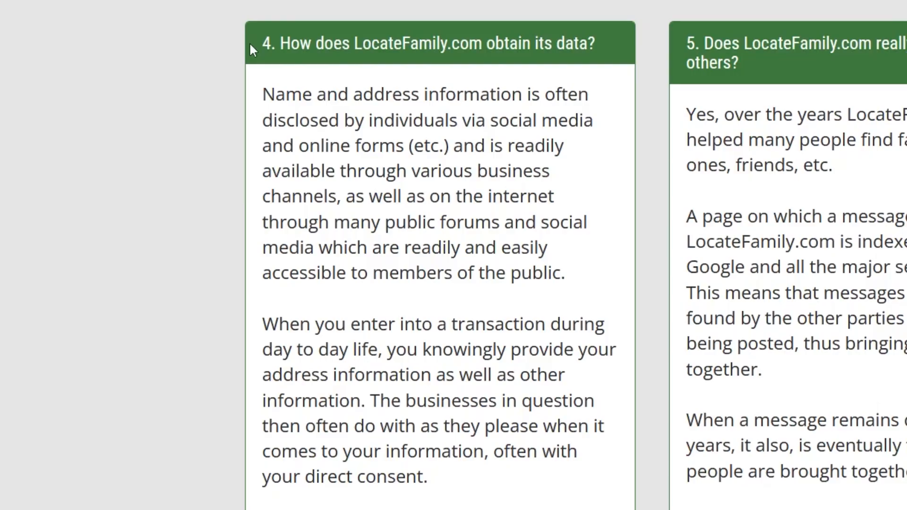
scroll(down, 3)
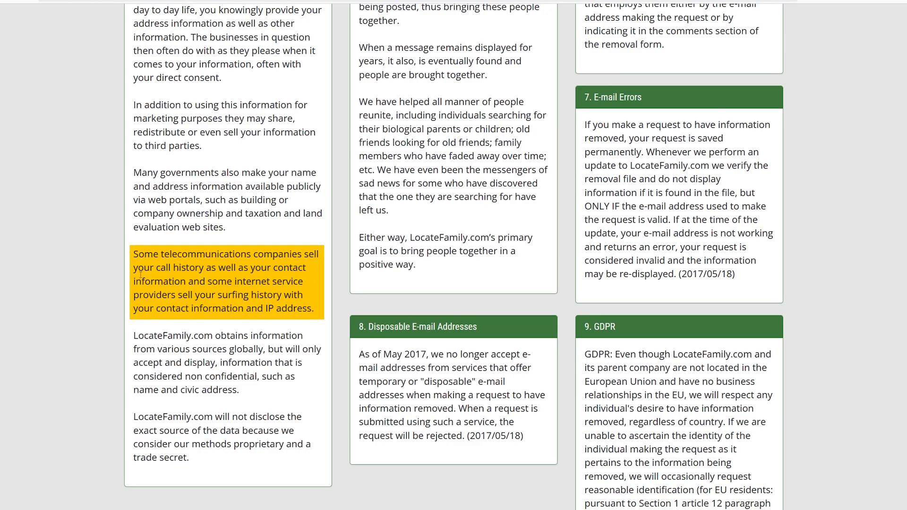
scroll(down, 3)
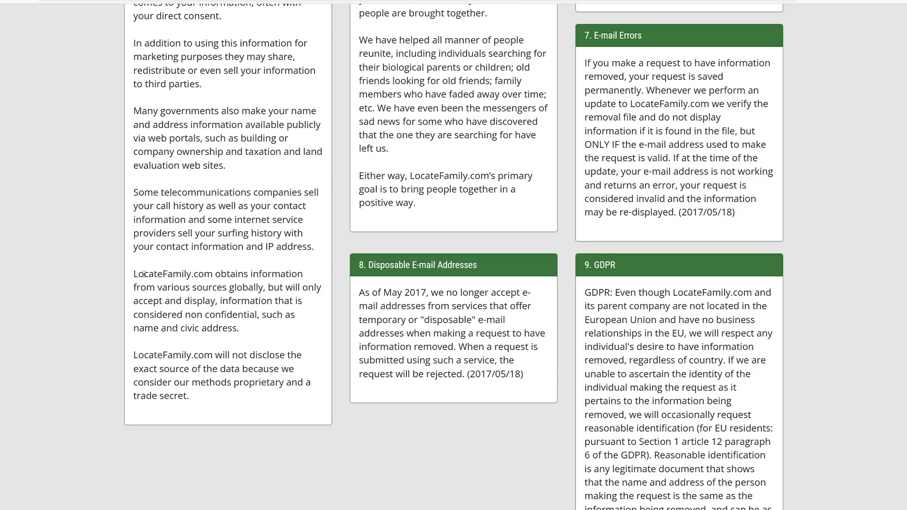
mouse_move(133, 272)
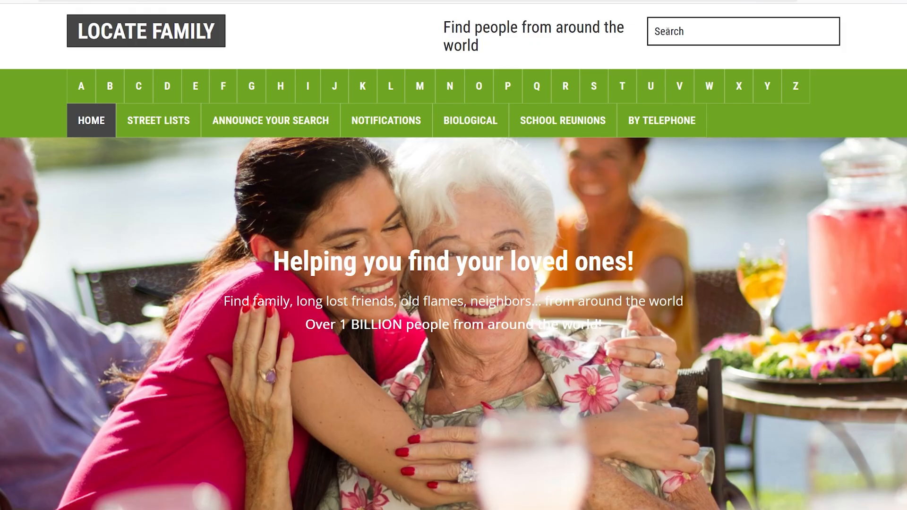
text(Ahmed Omari)
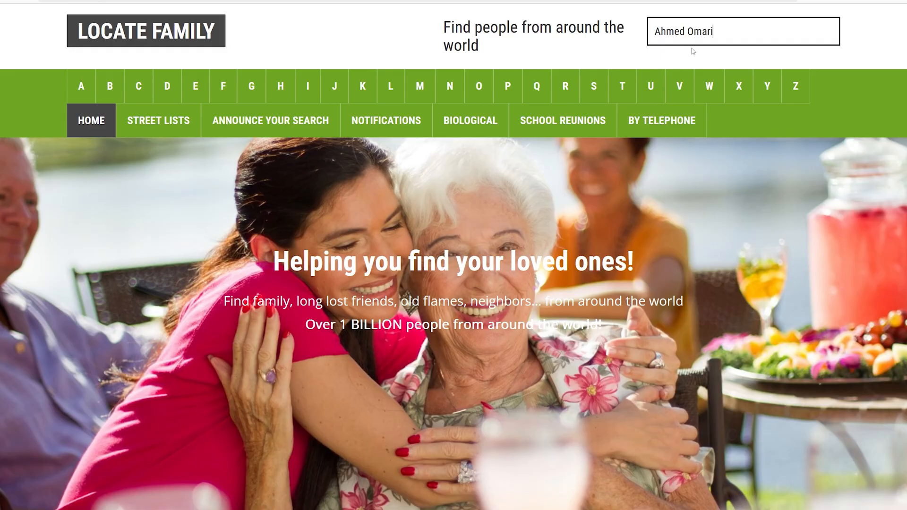
key(Enter)
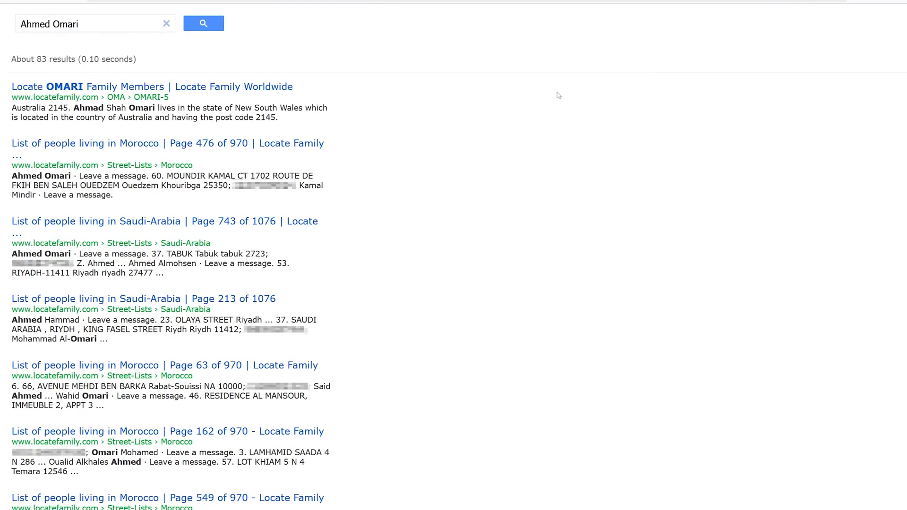
mouse_move(472, 110)
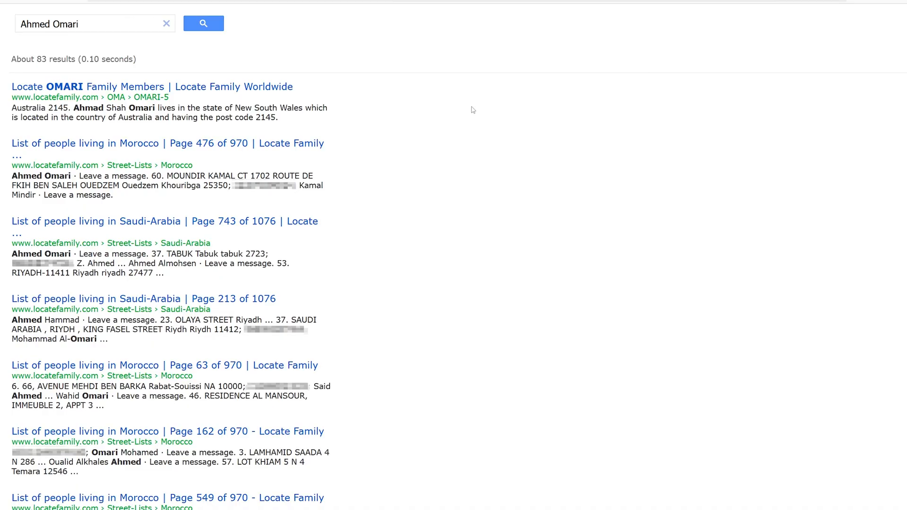
mouse_move(85, 228)
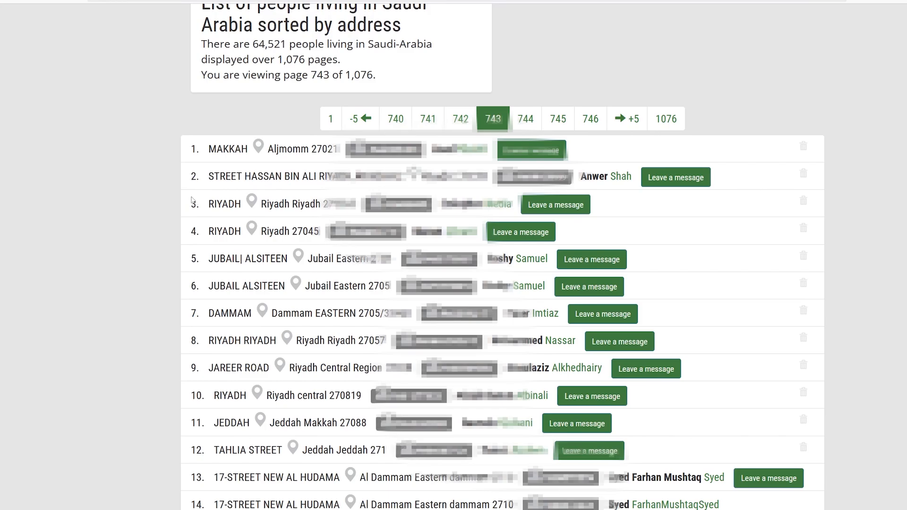
mouse_move(191, 196)
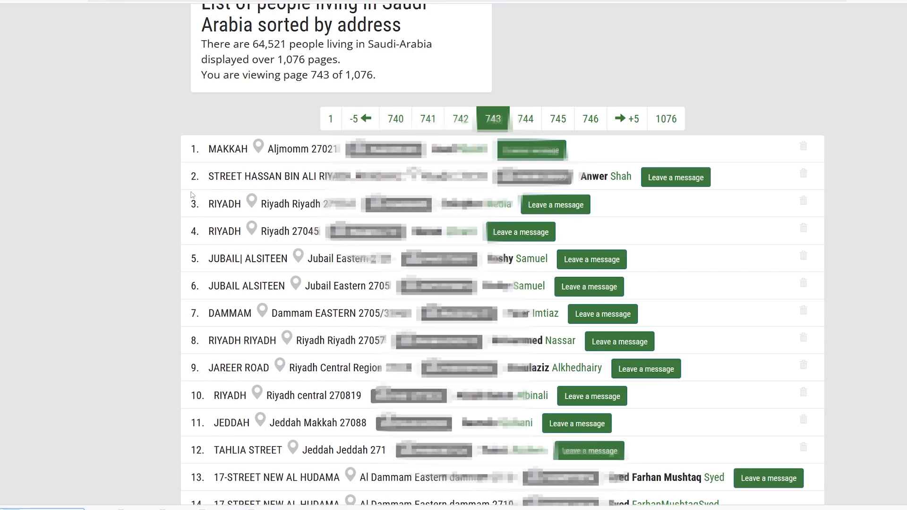
scroll(down, 3)
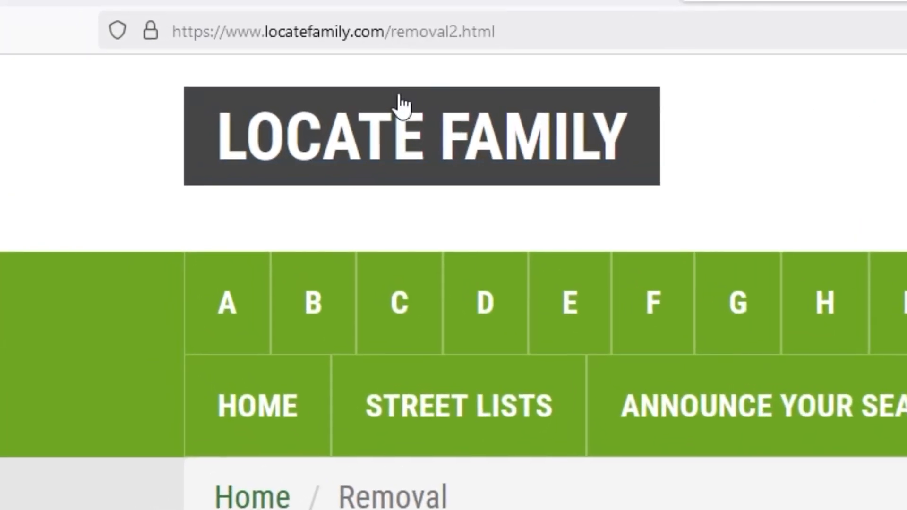
Step: Enter the Saudi-Arabia index-743 street-list URL and entry number 36 in the removal form
scroll(down, 3)
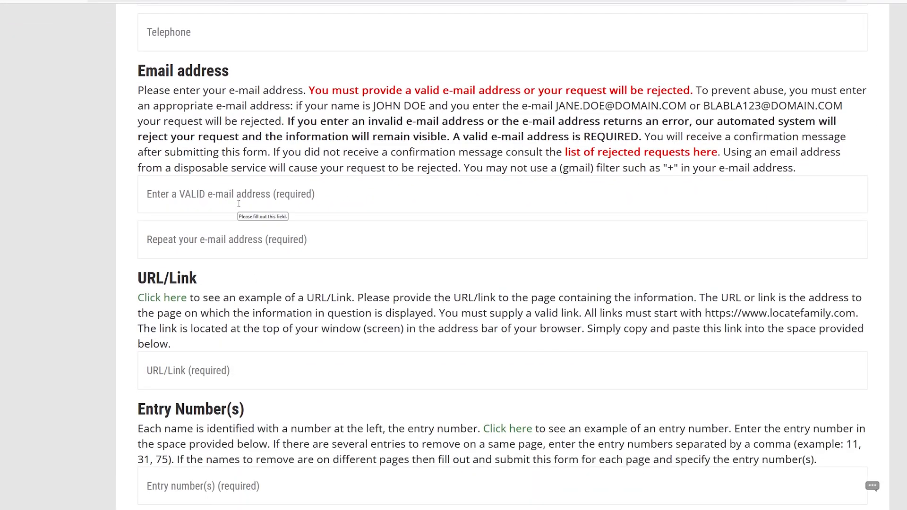
scroll(down, 3)
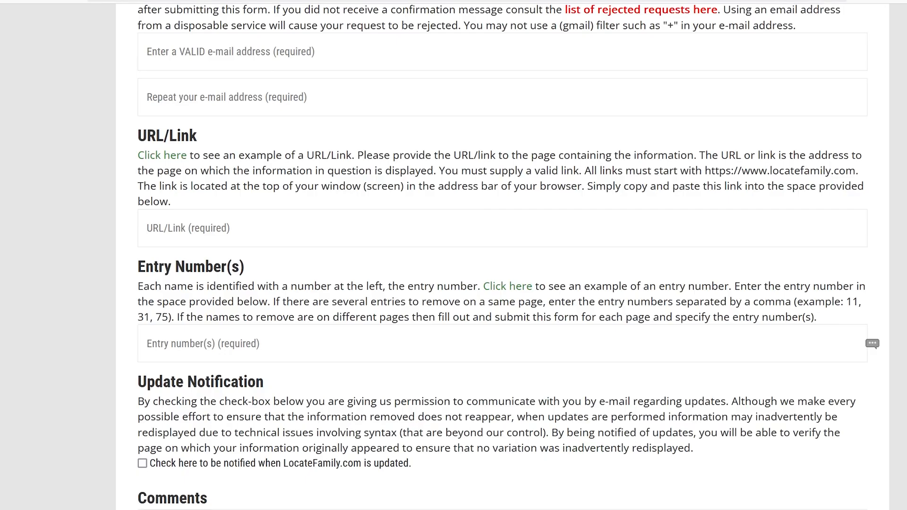
text(https://www.locatefamily.com/Street-Lists/Saudi-Arabia/index-743.html)
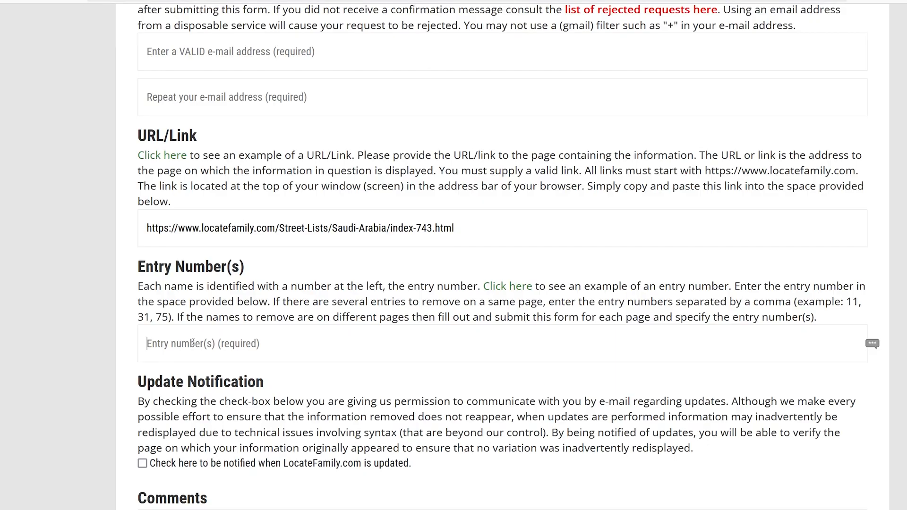
text(36)
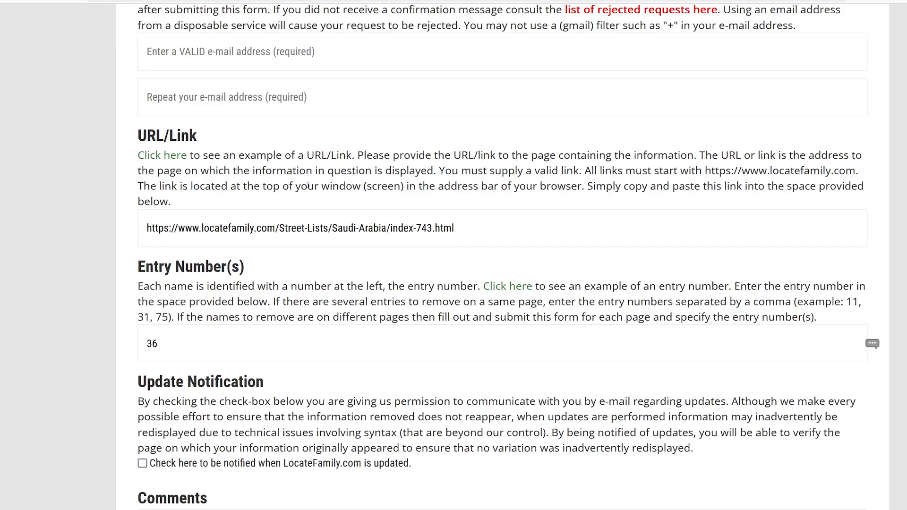
scroll(up, 3)
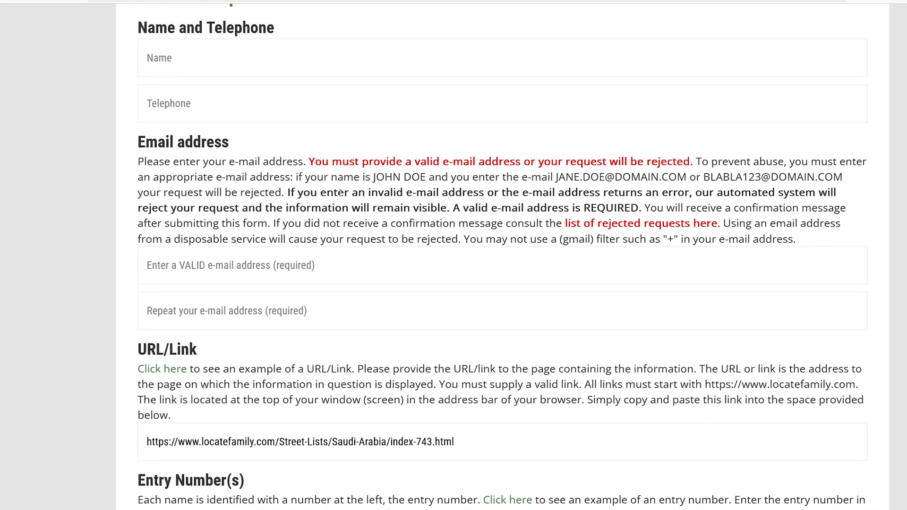
scroll(down, 3)
text(36)
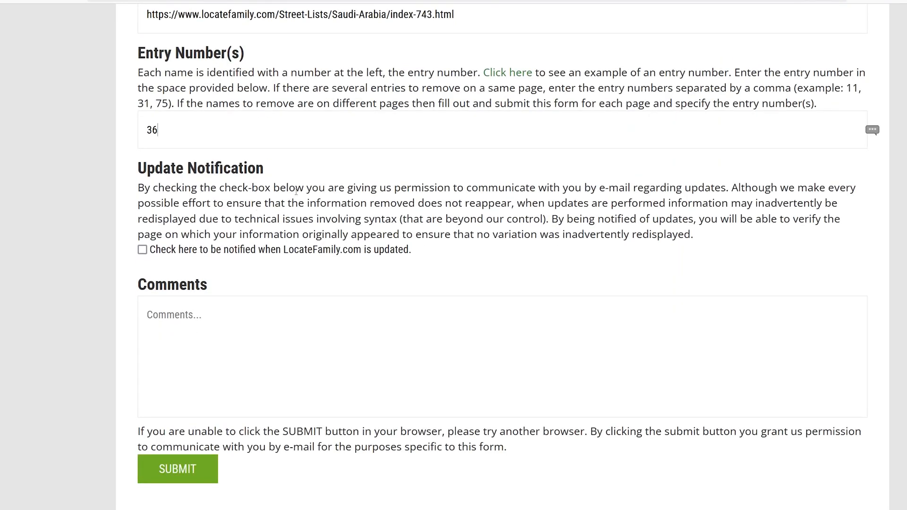
click(177, 469)
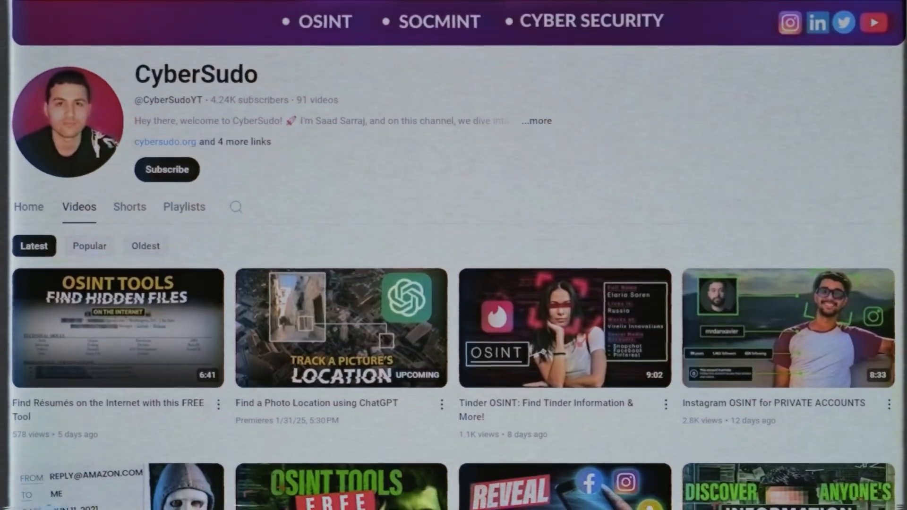
scroll(down, 3)
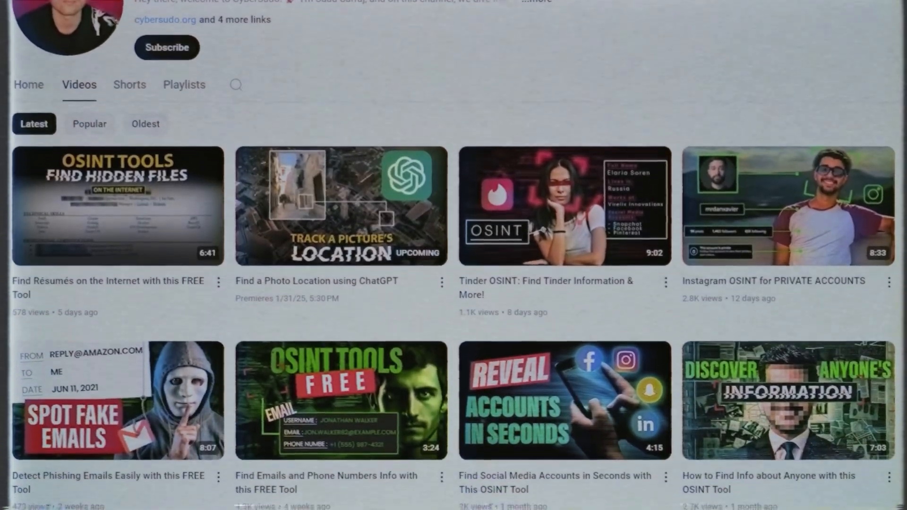
scroll(down, 3)
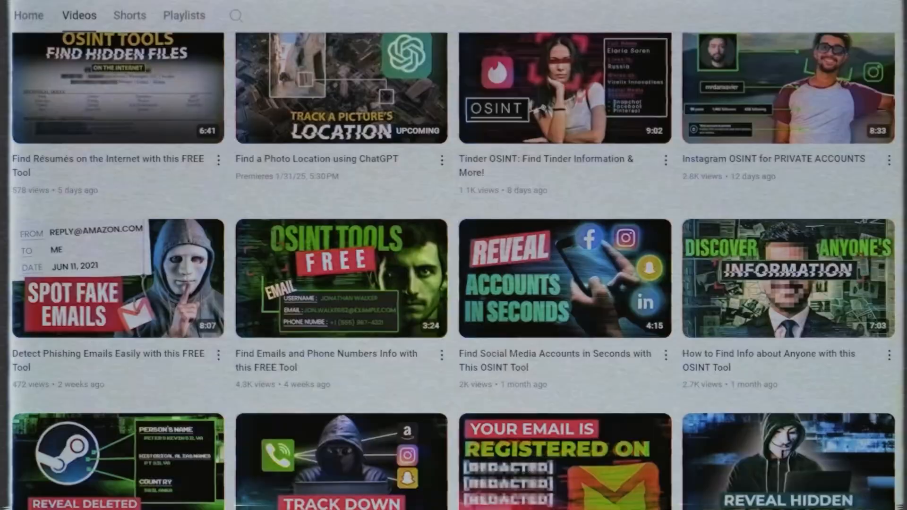